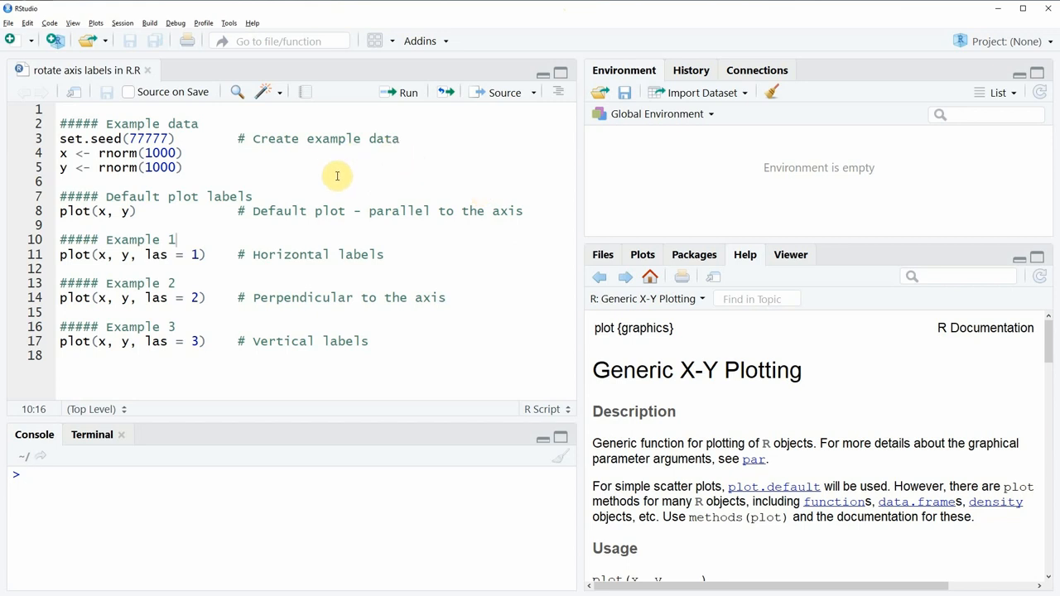
pyautogui.moveTo(339, 162)
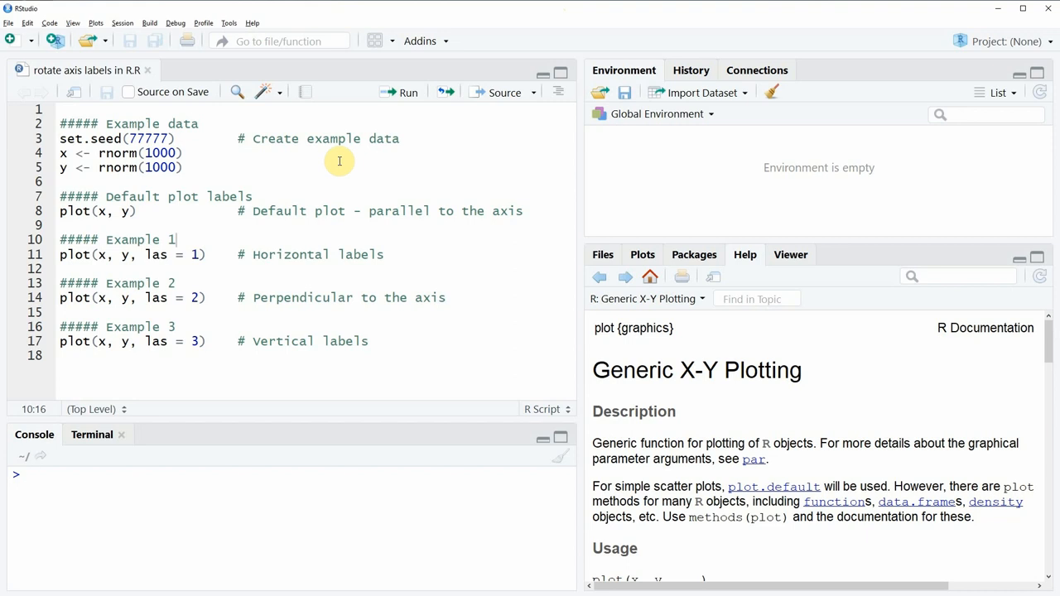
pyautogui.moveTo(13, 172)
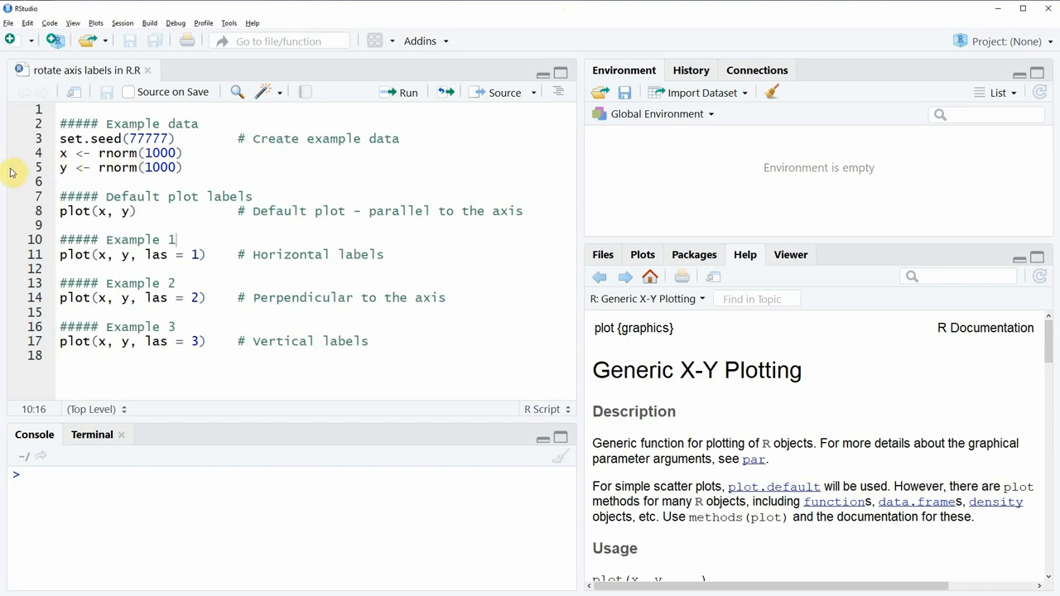
# Place the cursor at the start of the example-data lines (set.seed and two rnorm calls)
pyautogui.click(63, 167)
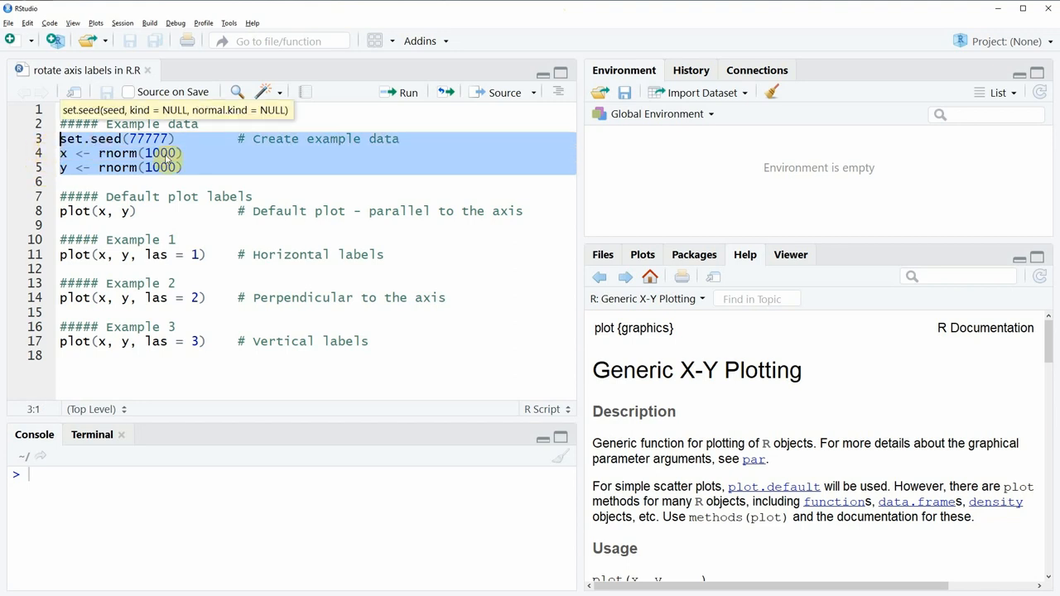
# Run lines 3–5 to create x and y as 1000 random normal values
pyautogui.click(408, 92)
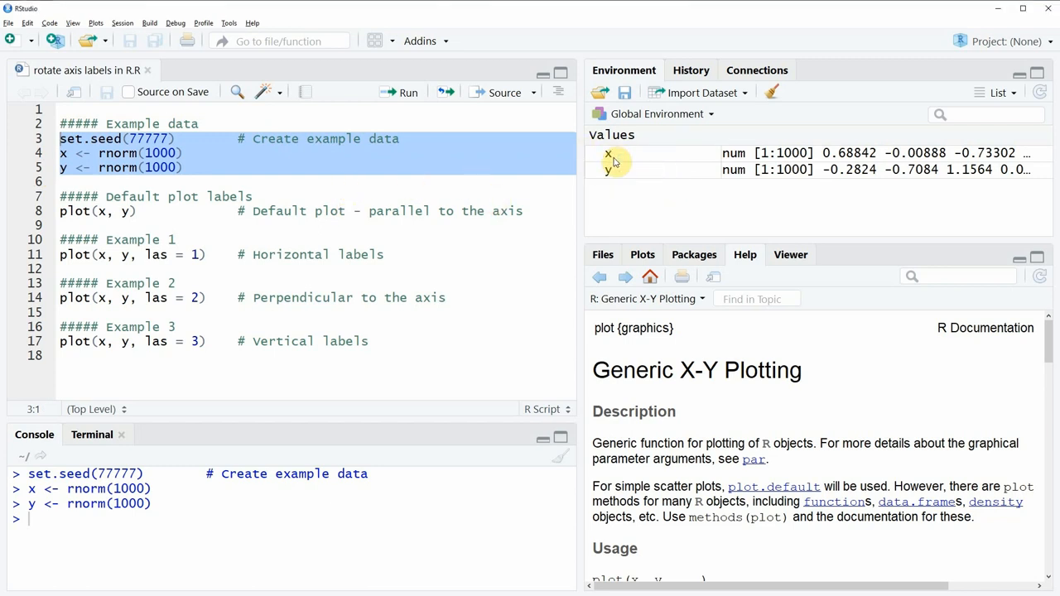
pyautogui.moveTo(620, 184)
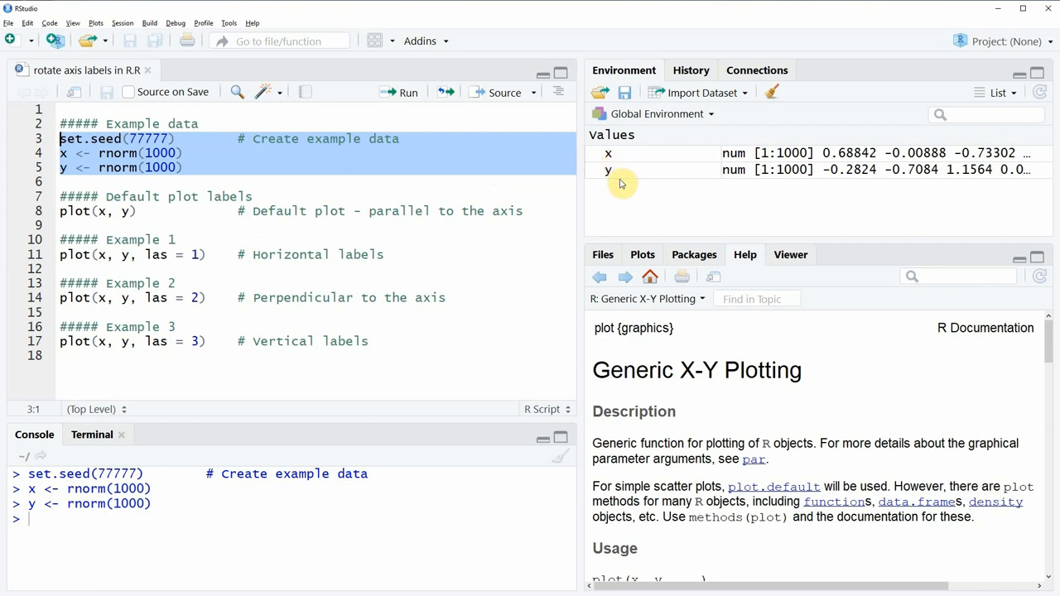
pyautogui.moveTo(627, 172)
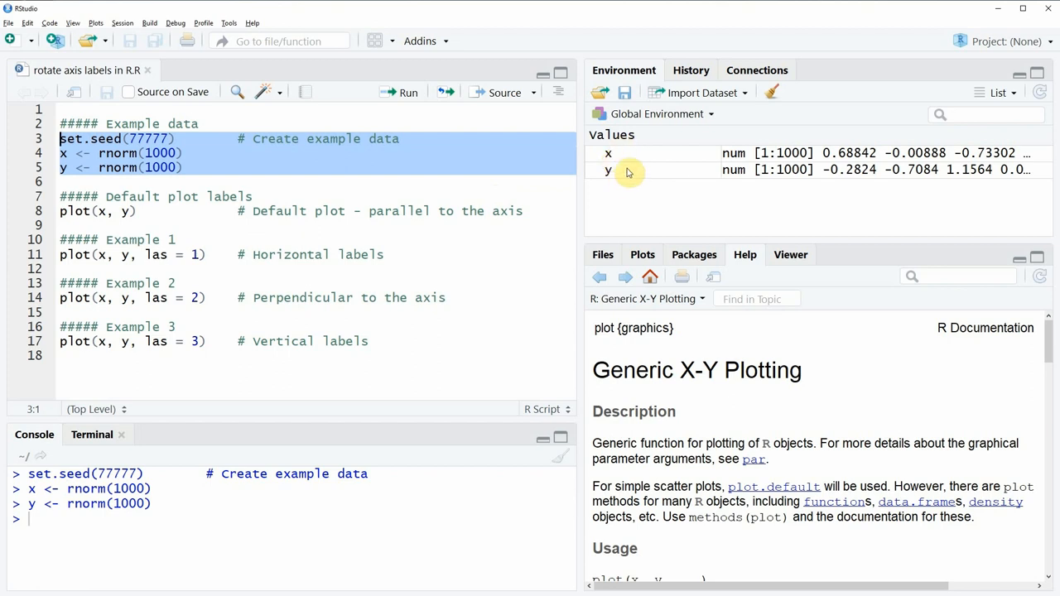
pyautogui.moveTo(627, 172)
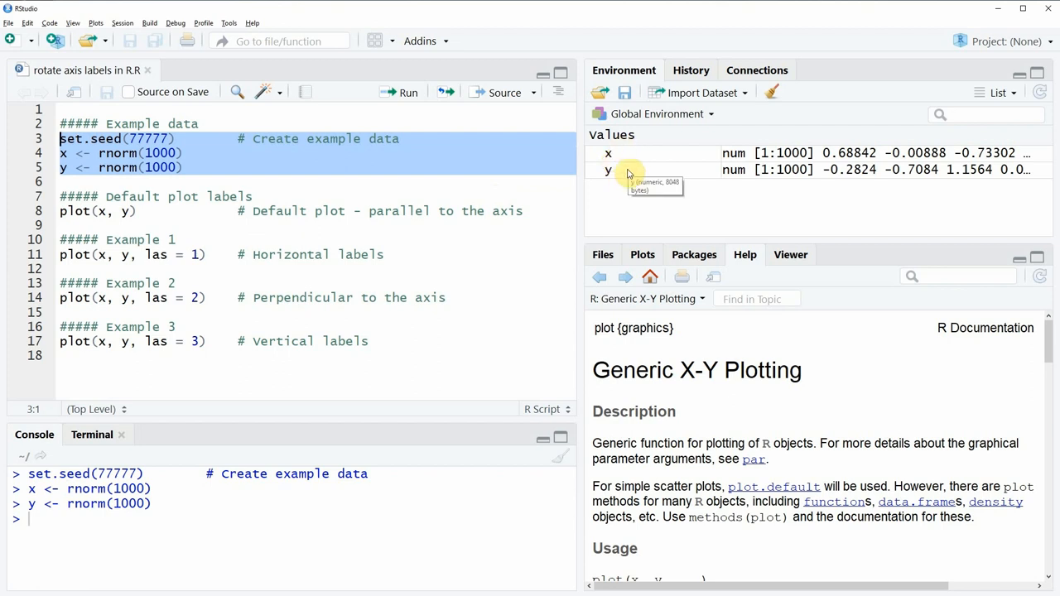
pyautogui.moveTo(279, 196)
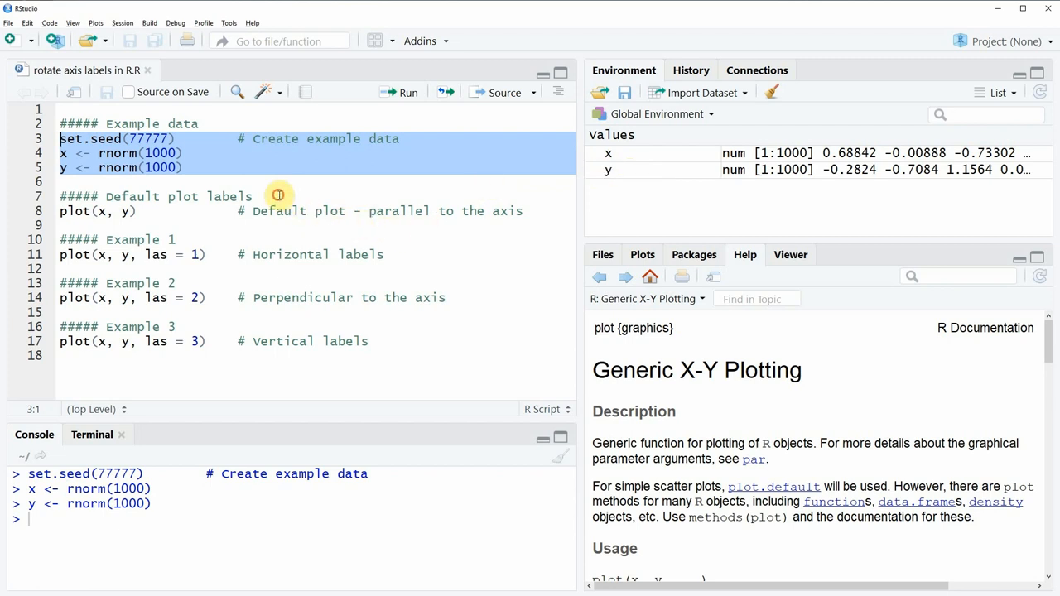
# Select the plot(x, y) line to draw the default scatter plot
pyautogui.click(286, 196)
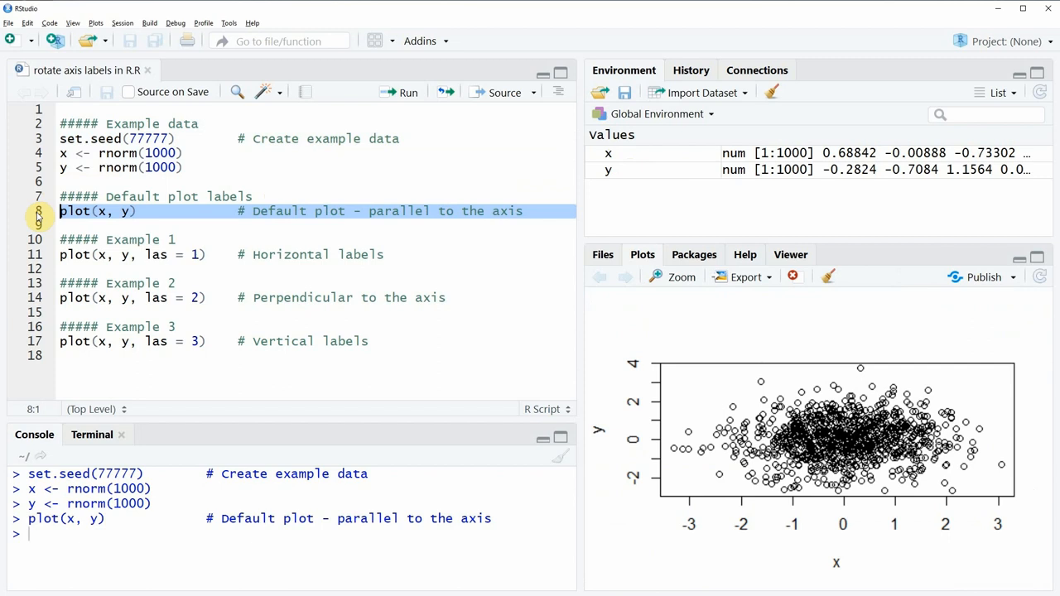
pyautogui.moveTo(785, 385)
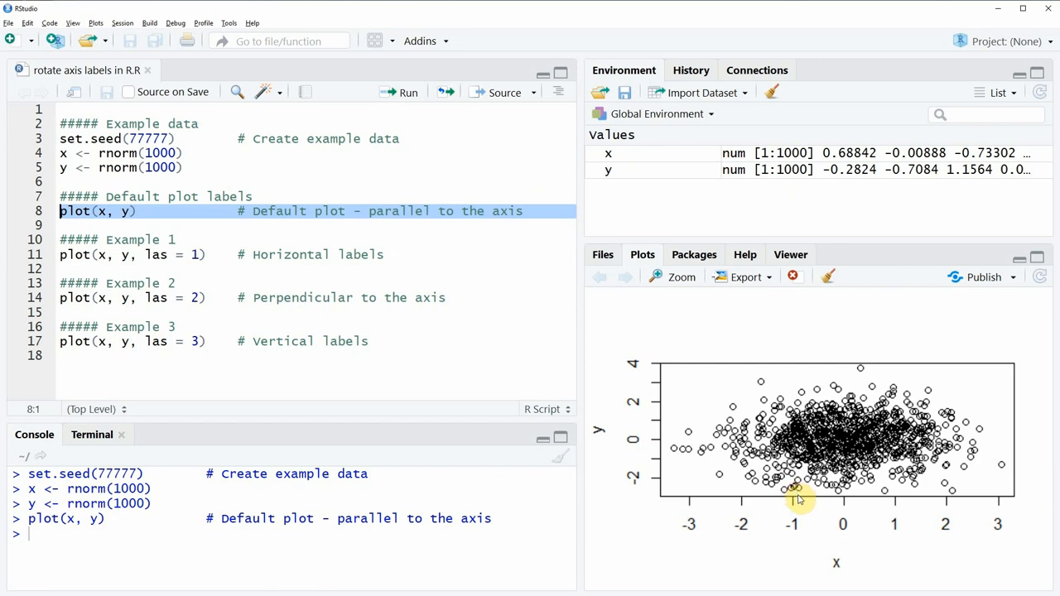
pyautogui.moveTo(659, 436)
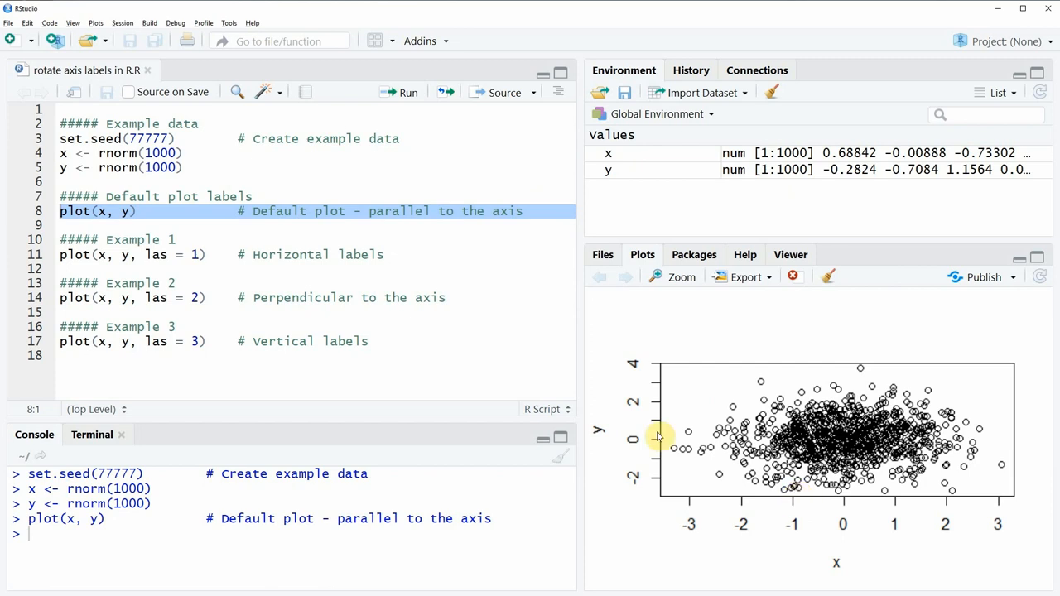
pyautogui.moveTo(708, 526)
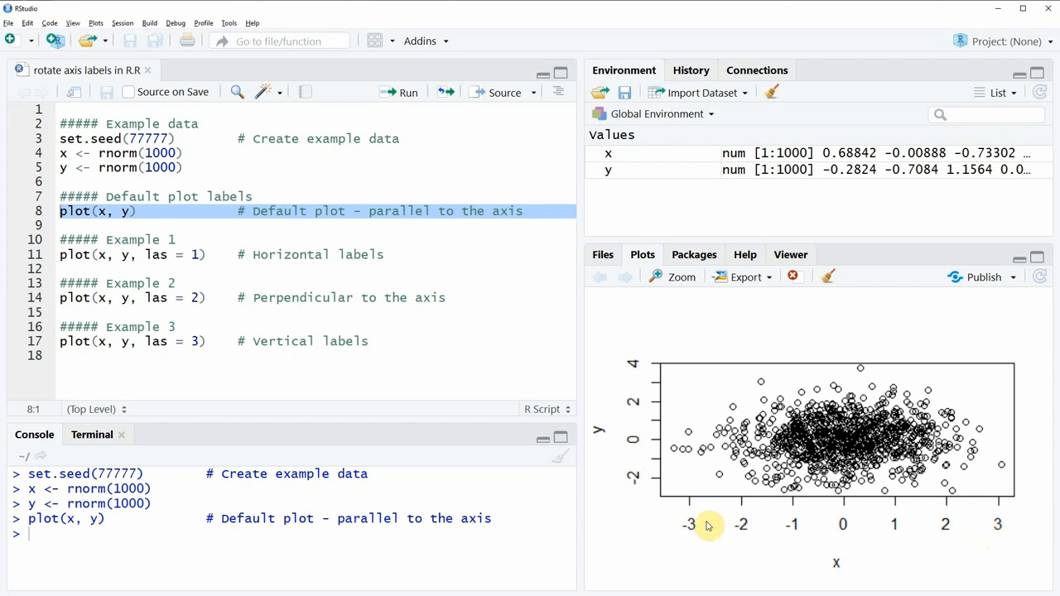
pyautogui.moveTo(988, 537)
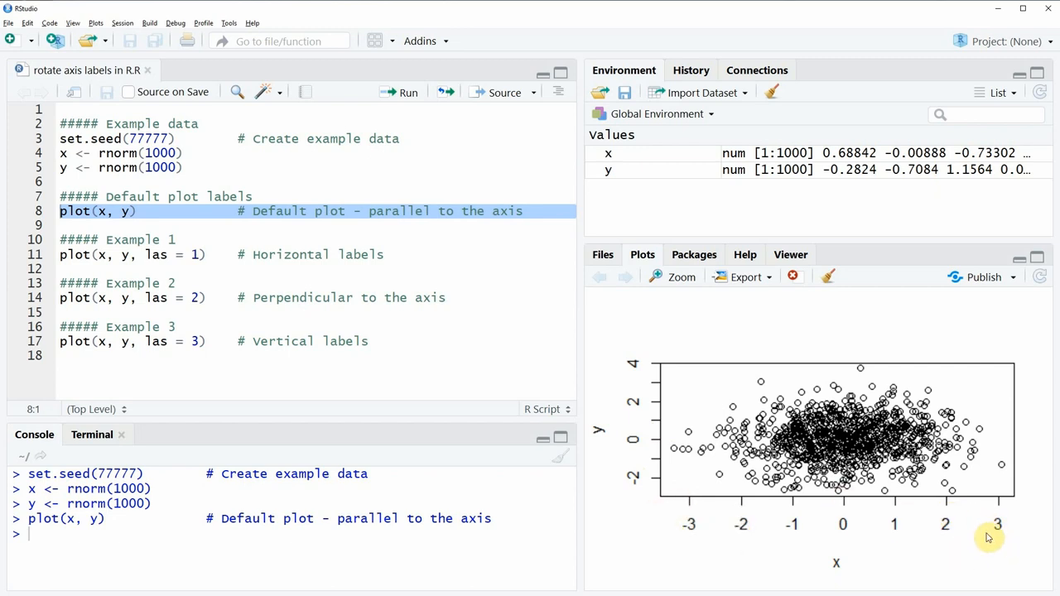
pyautogui.moveTo(640, 496)
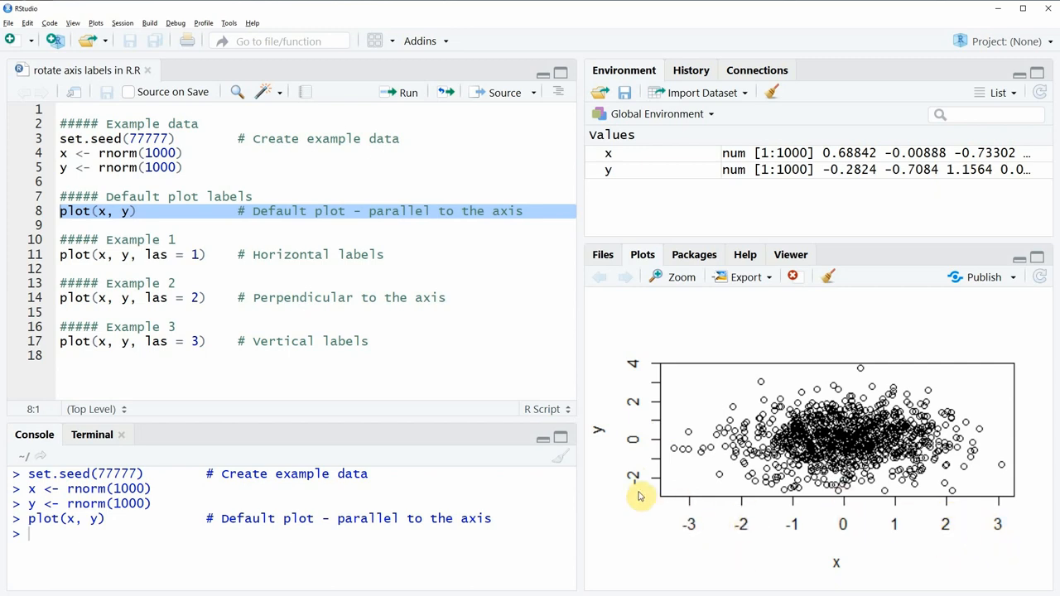
pyautogui.moveTo(637, 368)
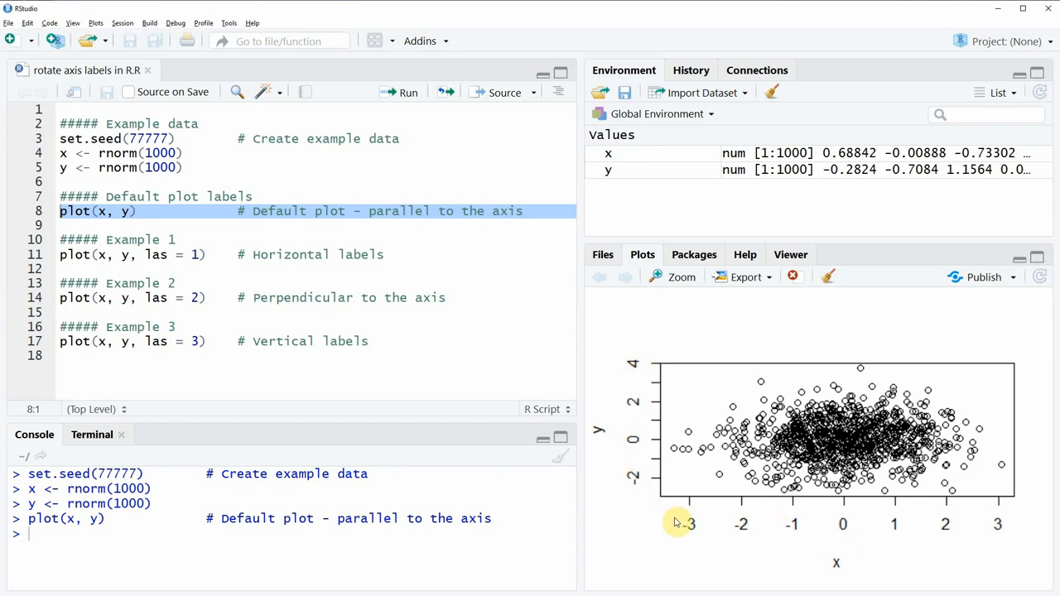
pyautogui.moveTo(613, 483)
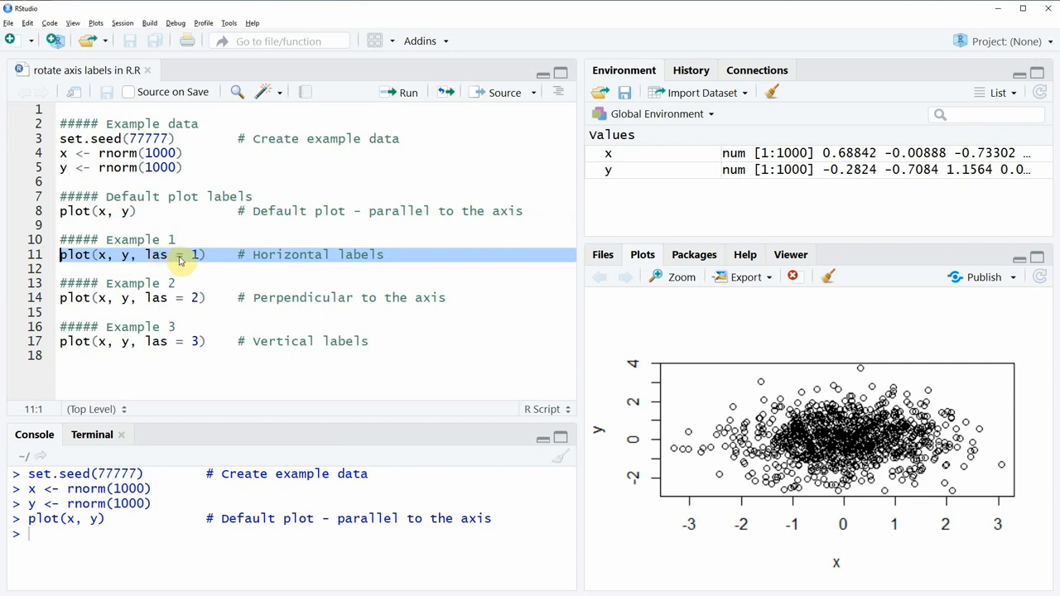
# Run plot(x, y, las = 1) to draw horizontal axis labels
pyautogui.click(153, 254)
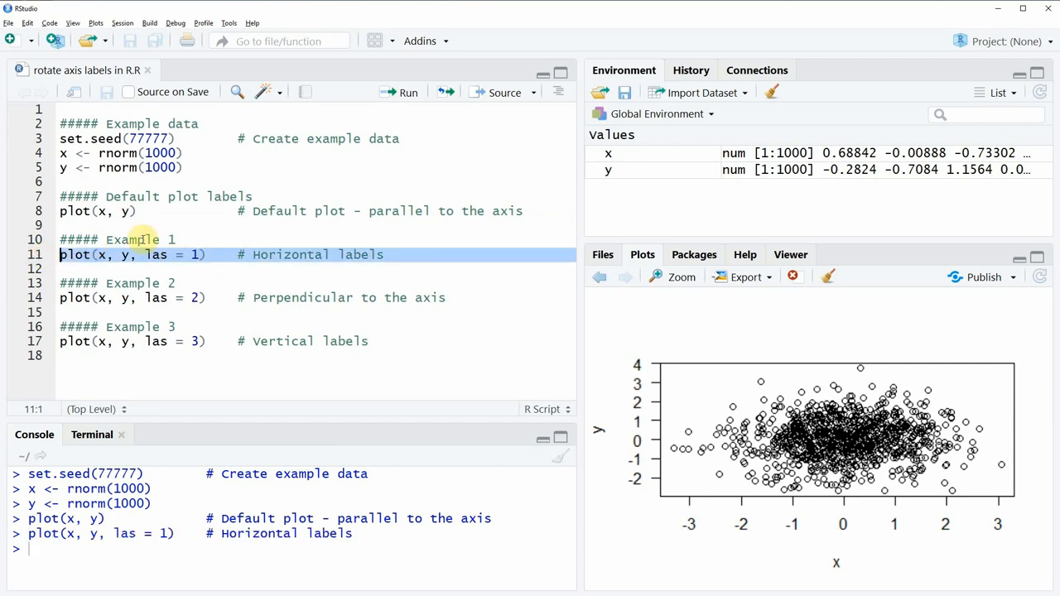
pyautogui.moveTo(644, 510)
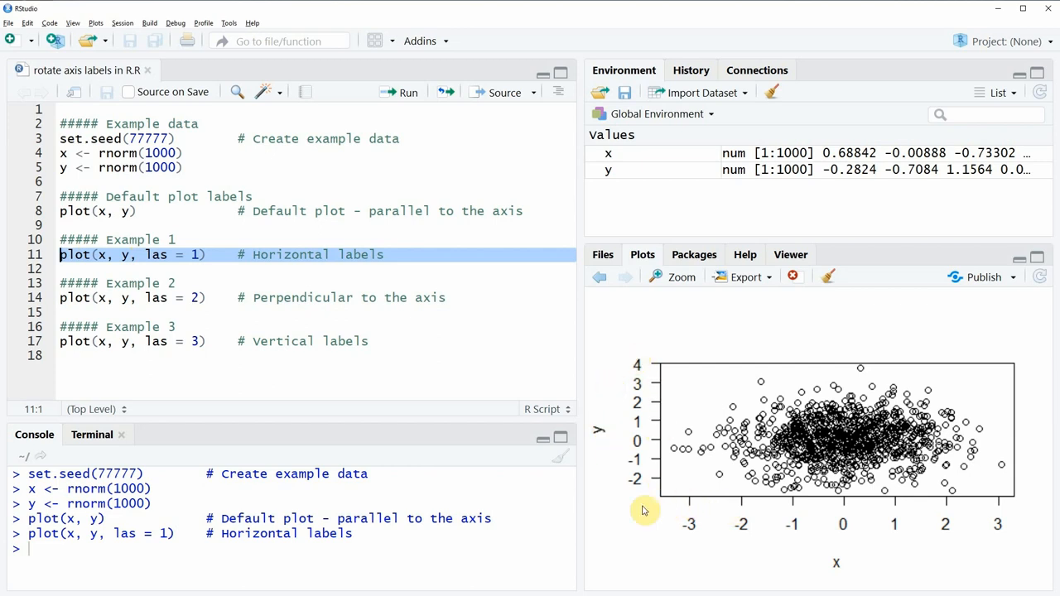
pyautogui.moveTo(917, 553)
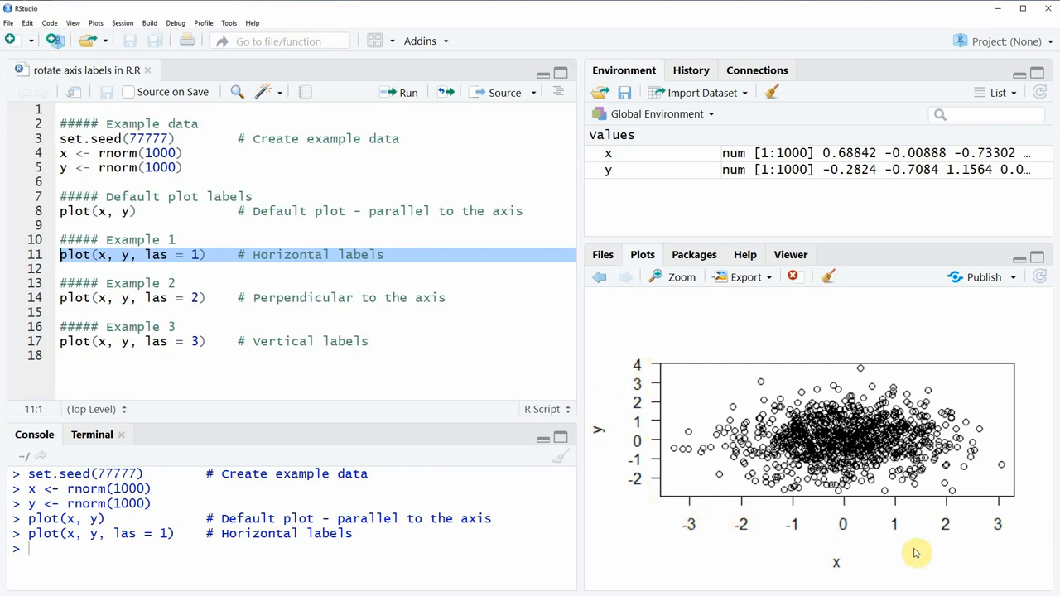
pyautogui.moveTo(992, 535)
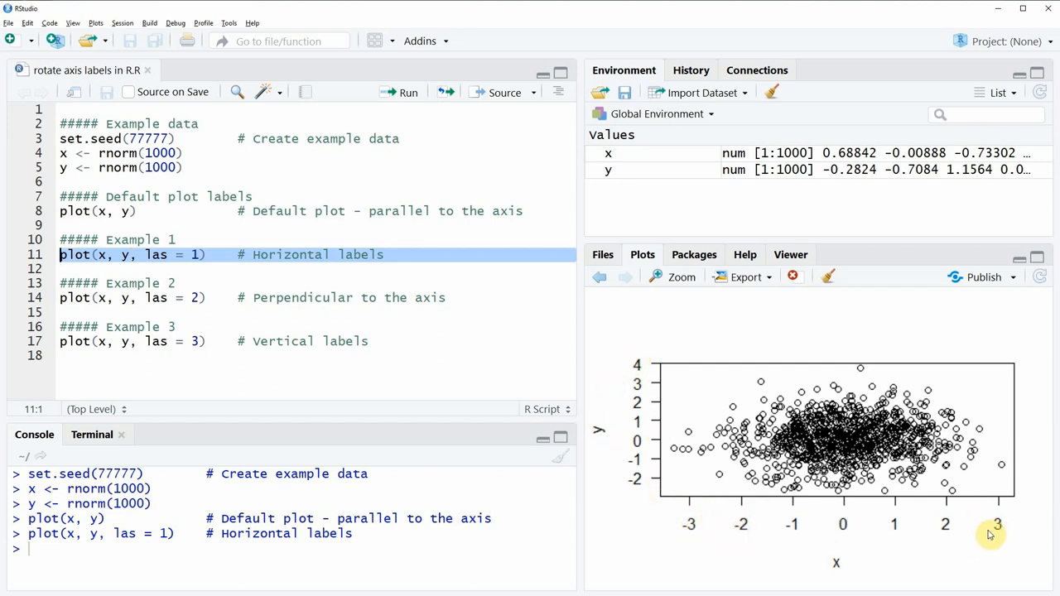
pyautogui.moveTo(743, 521)
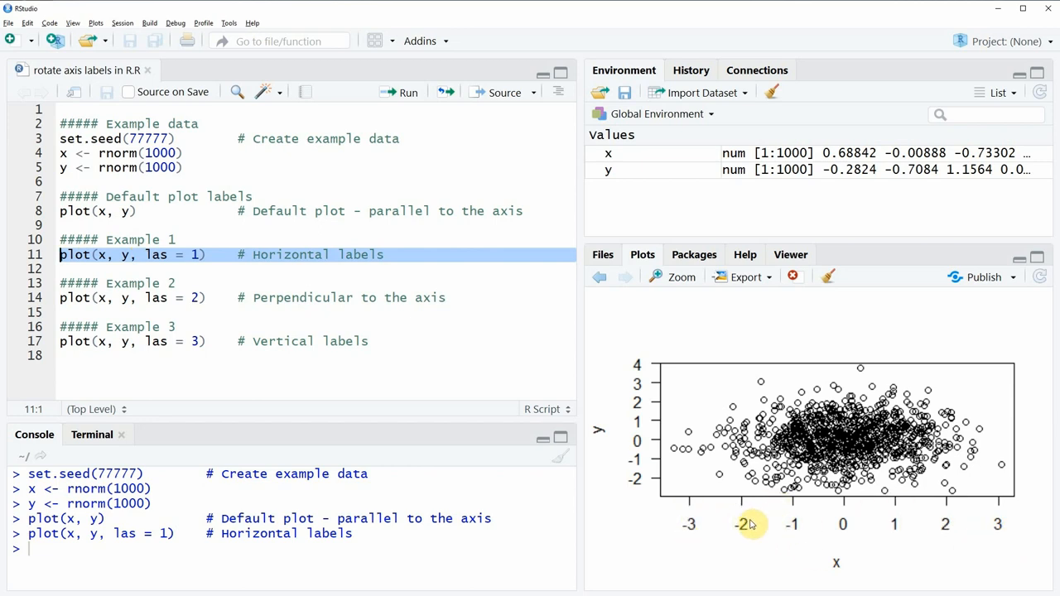
pyautogui.moveTo(639, 361)
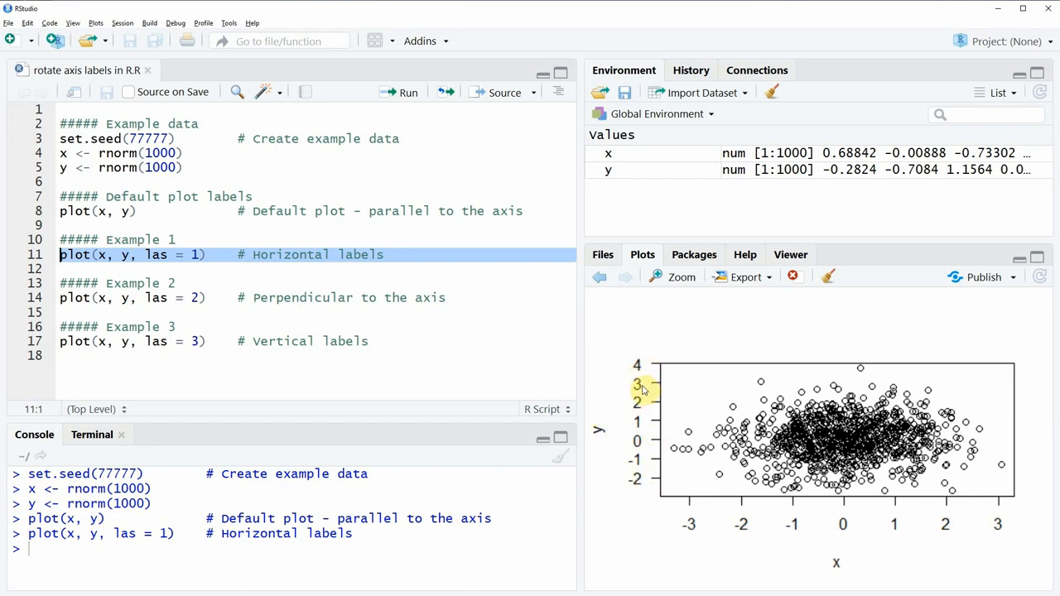
pyautogui.moveTo(87, 309)
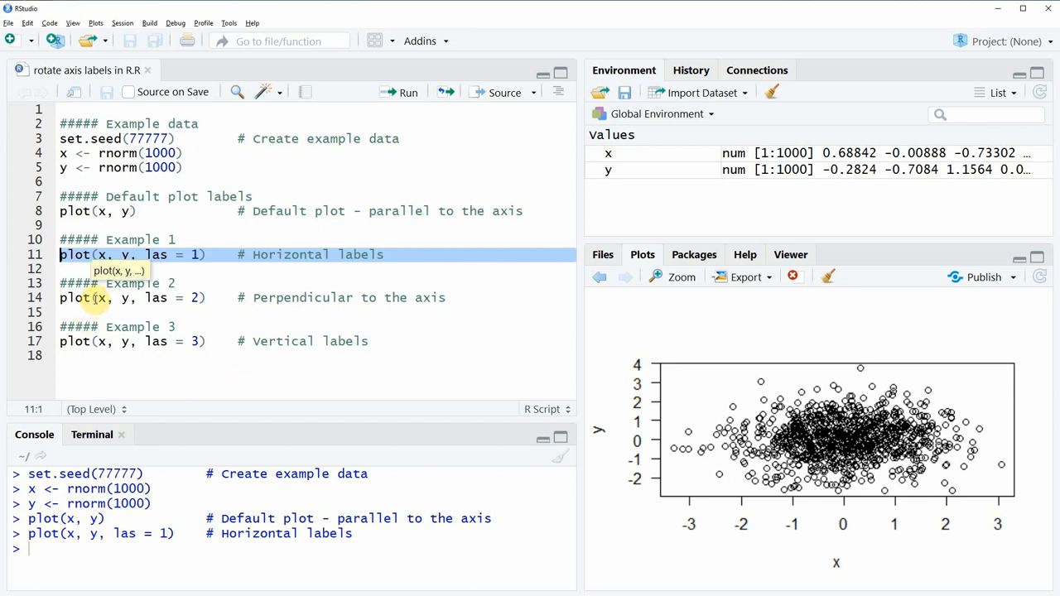
# Run plot(x, y, las = 2) to draw labels perpendicular to the axes
pyautogui.click(83, 298)
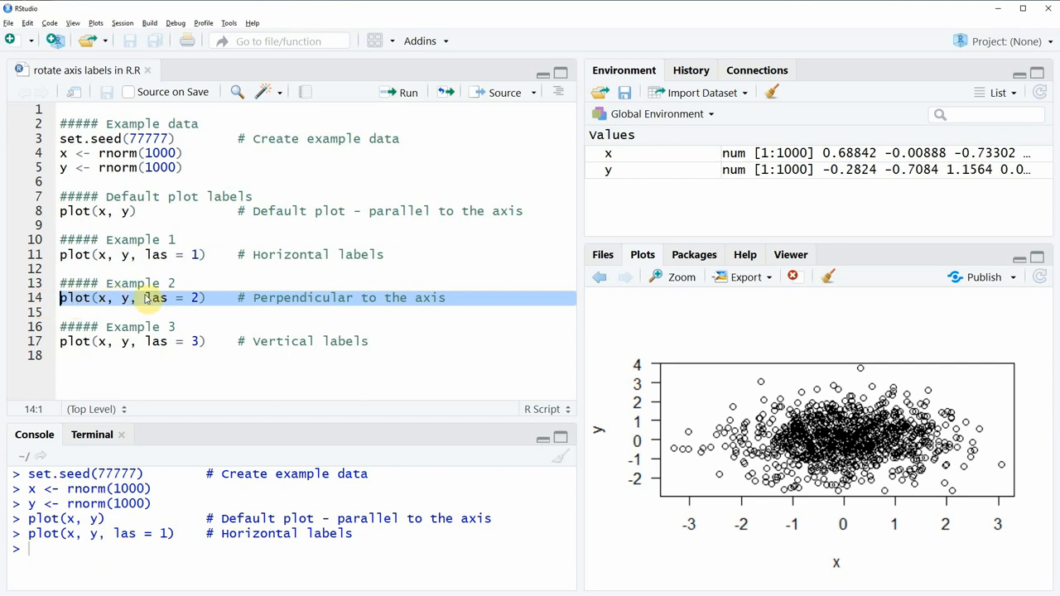
pyautogui.click(408, 92)
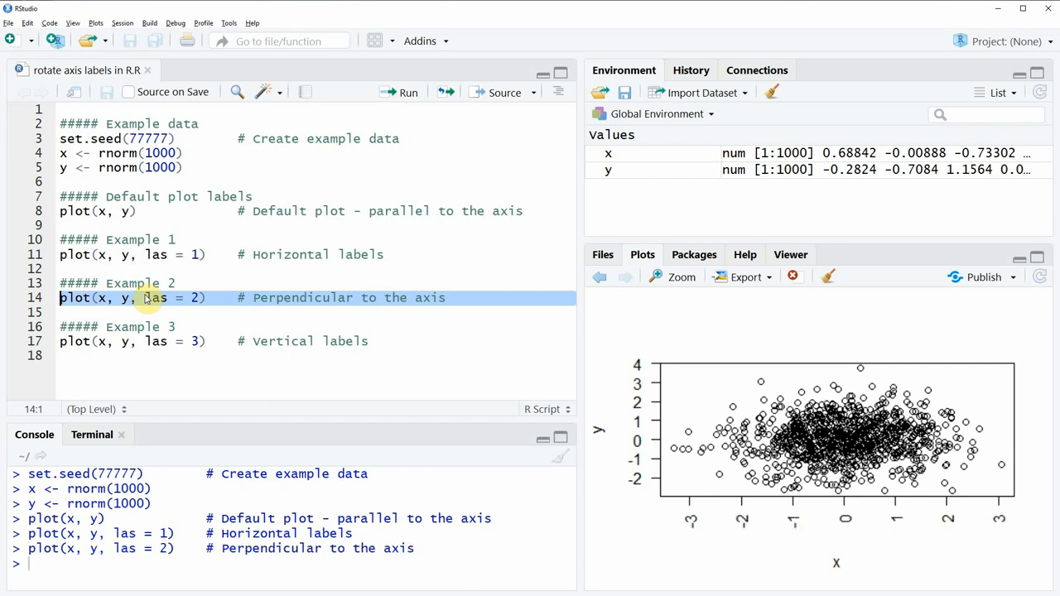
pyautogui.moveTo(654, 457)
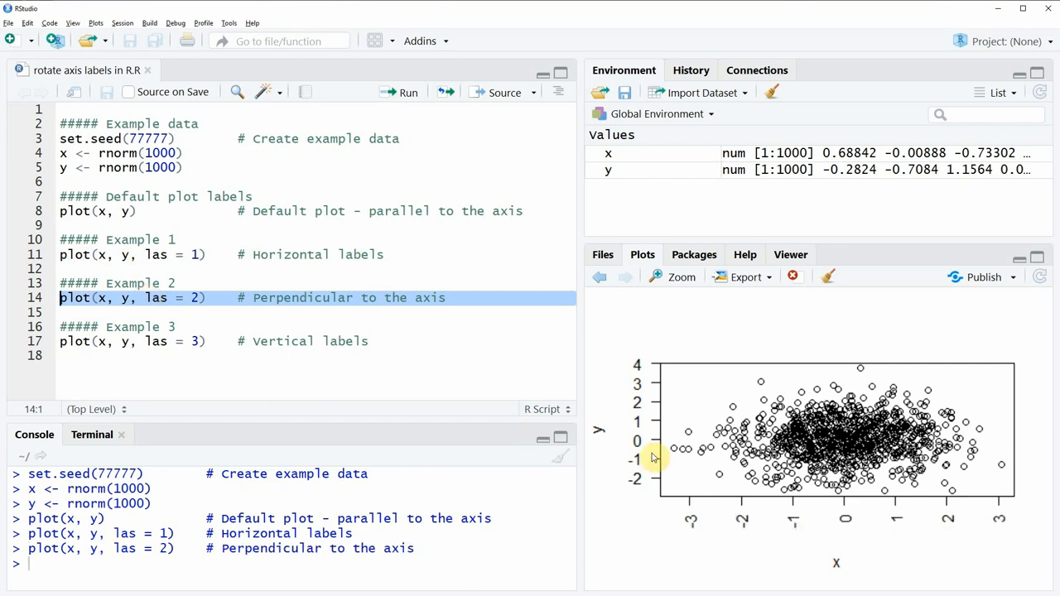
pyautogui.moveTo(686, 513)
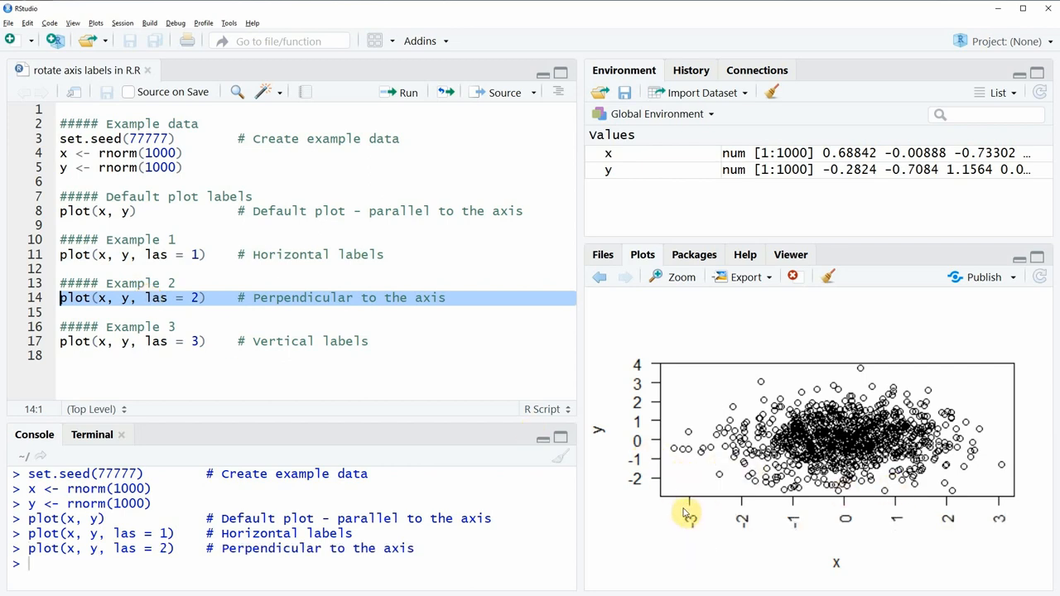
pyautogui.moveTo(636, 485)
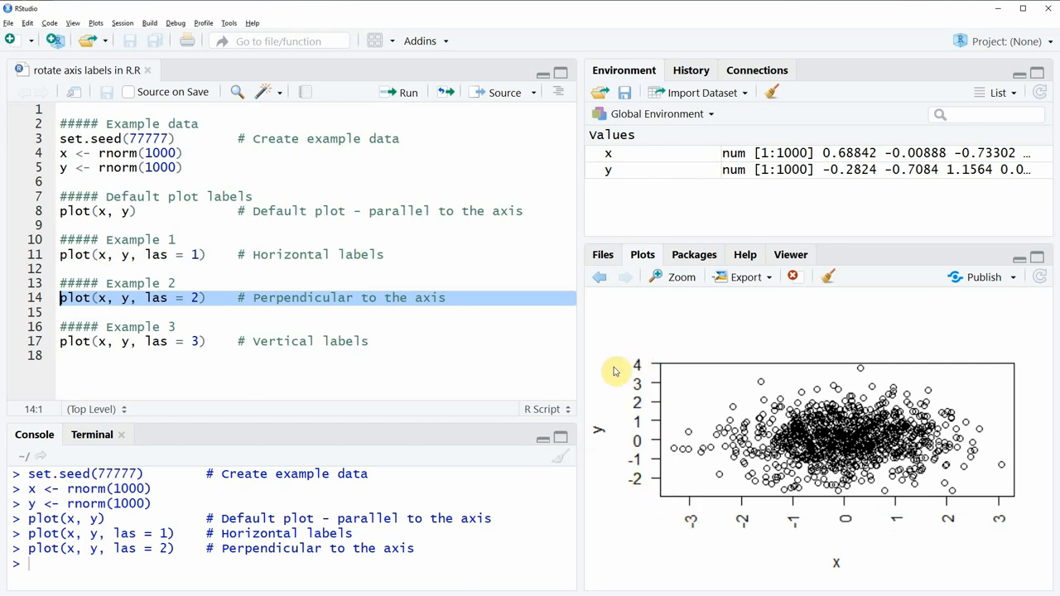
pyautogui.moveTo(693, 522)
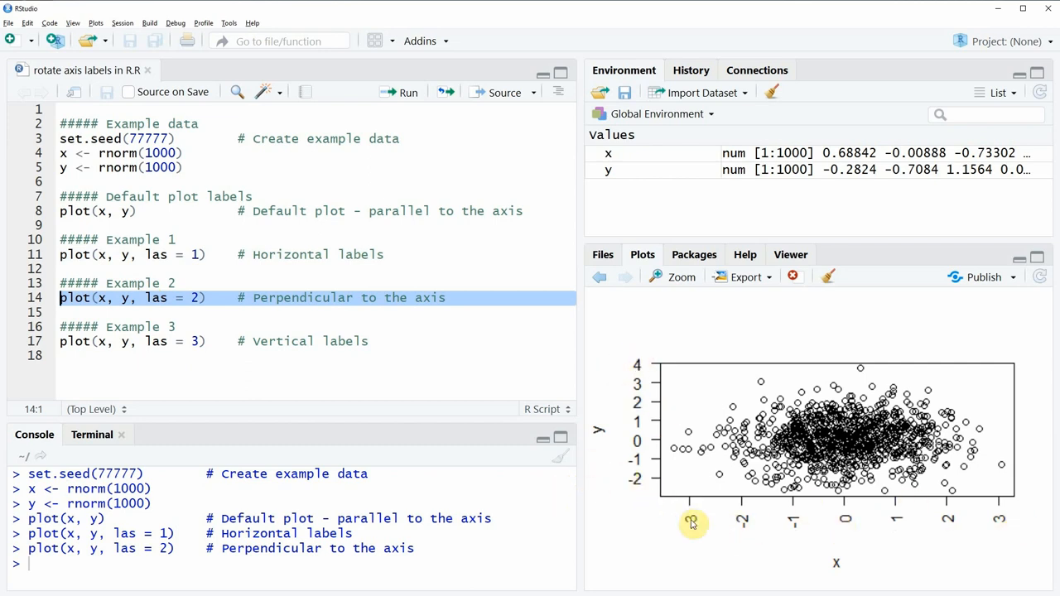
pyautogui.moveTo(1025, 536)
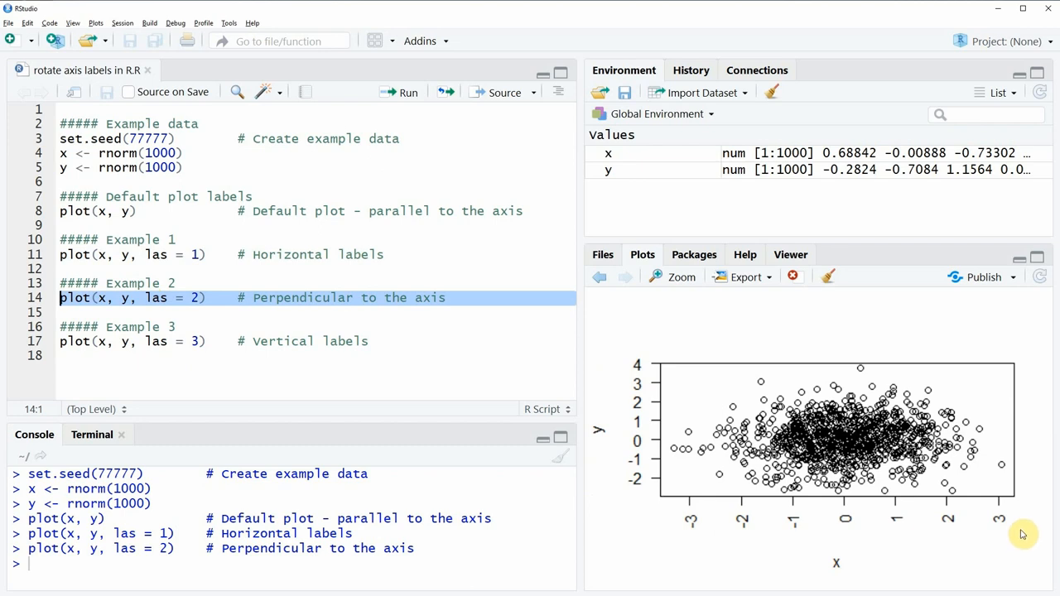
pyautogui.moveTo(1018, 532)
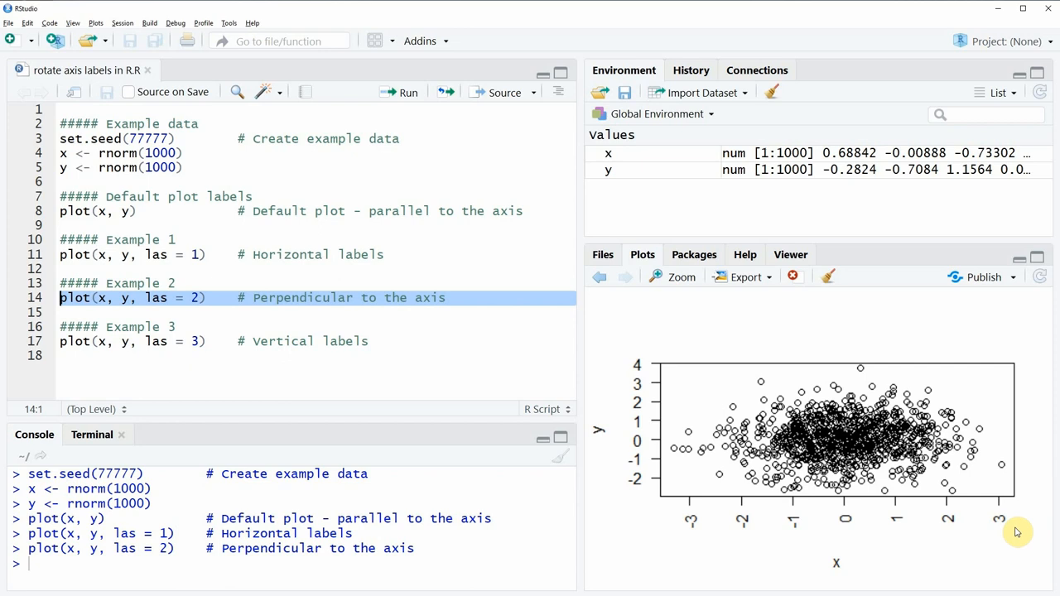
pyautogui.moveTo(153, 364)
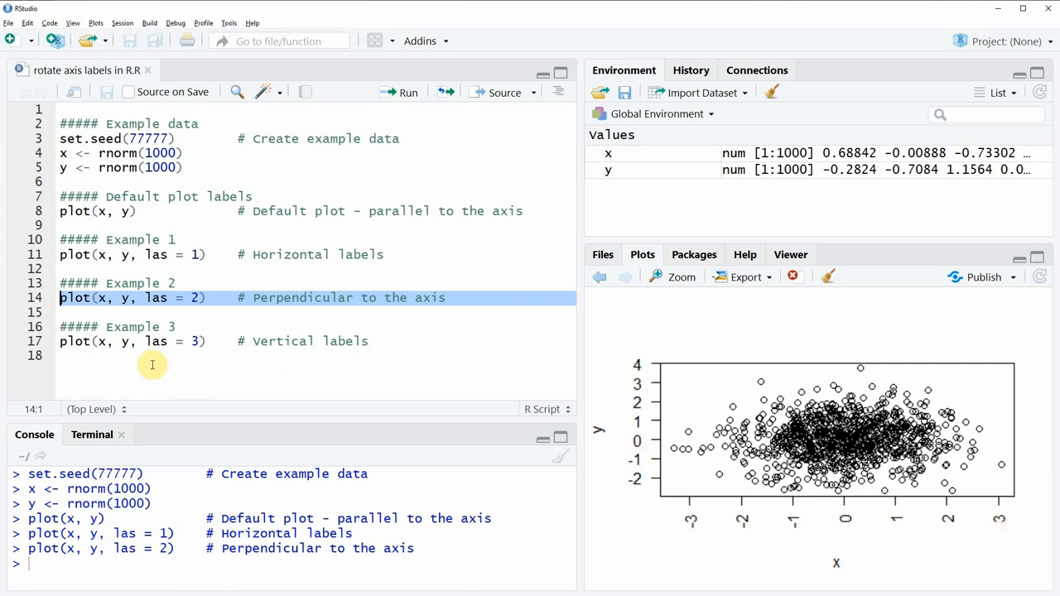
# Select the Example 3 line, plot(x, y, las = 3), for vertical labels
pyautogui.click(174, 341)
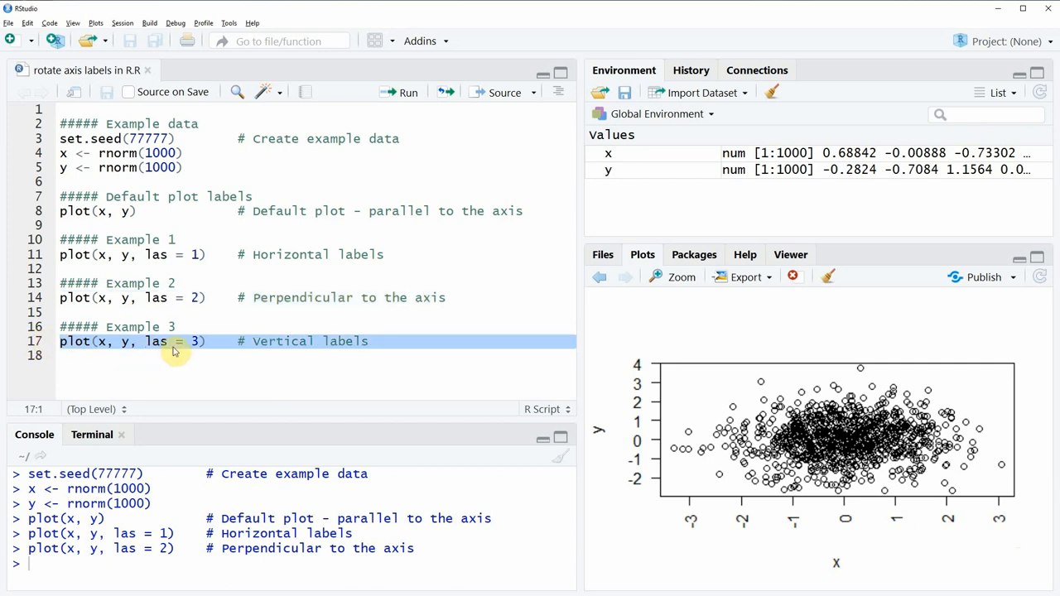
pyautogui.moveTo(199, 347)
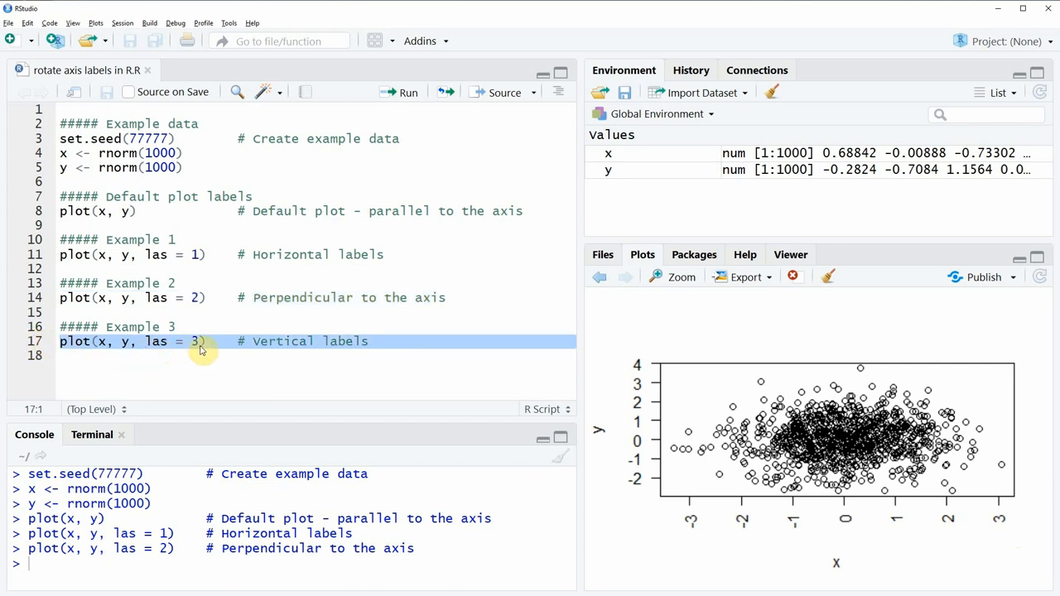
pyautogui.moveTo(286, 348)
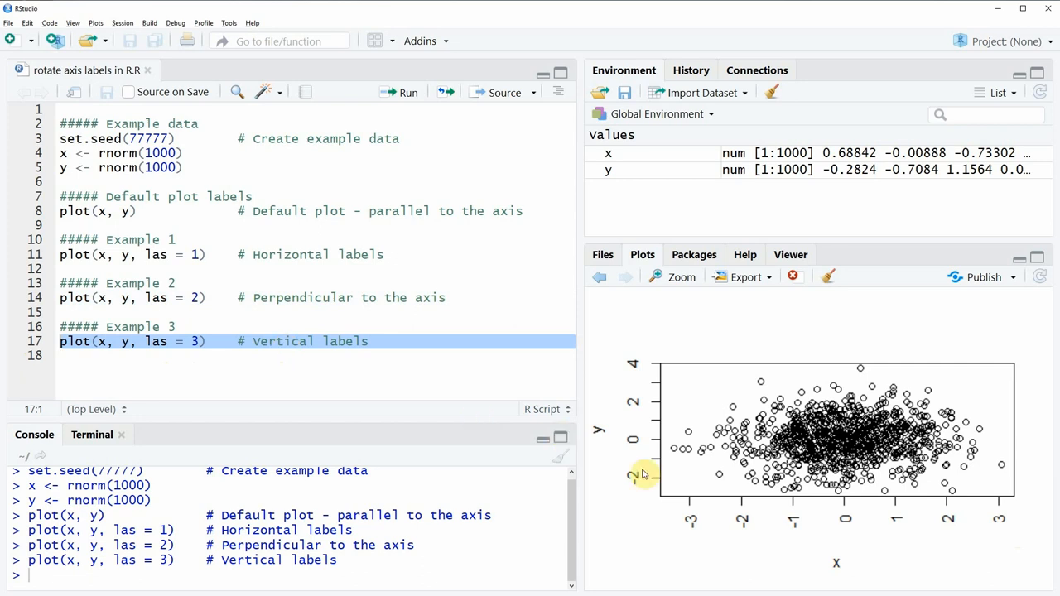
pyautogui.moveTo(607, 447)
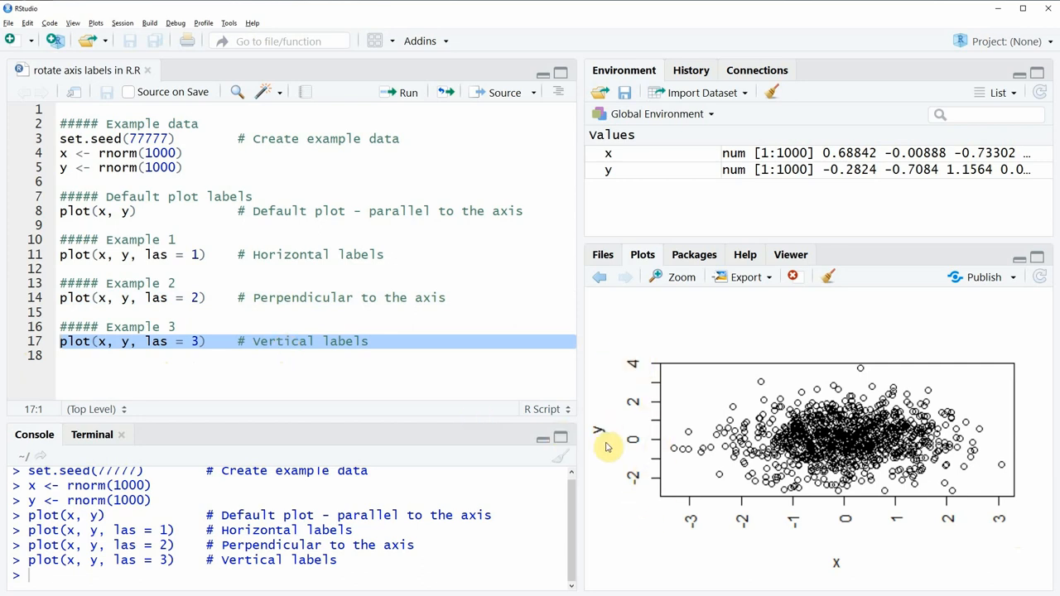
pyautogui.moveTo(617, 478)
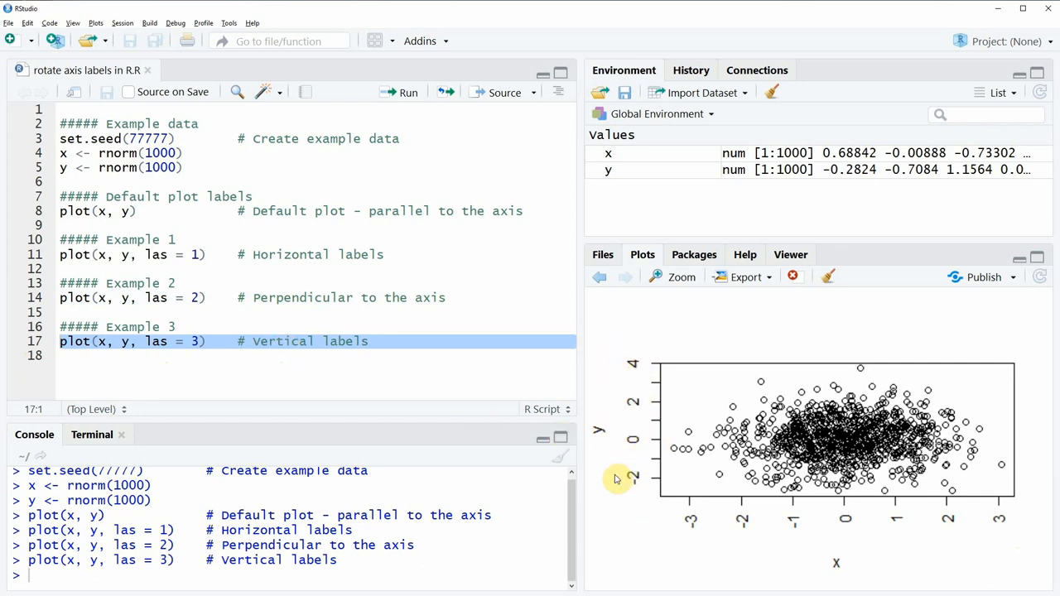
pyautogui.moveTo(947, 540)
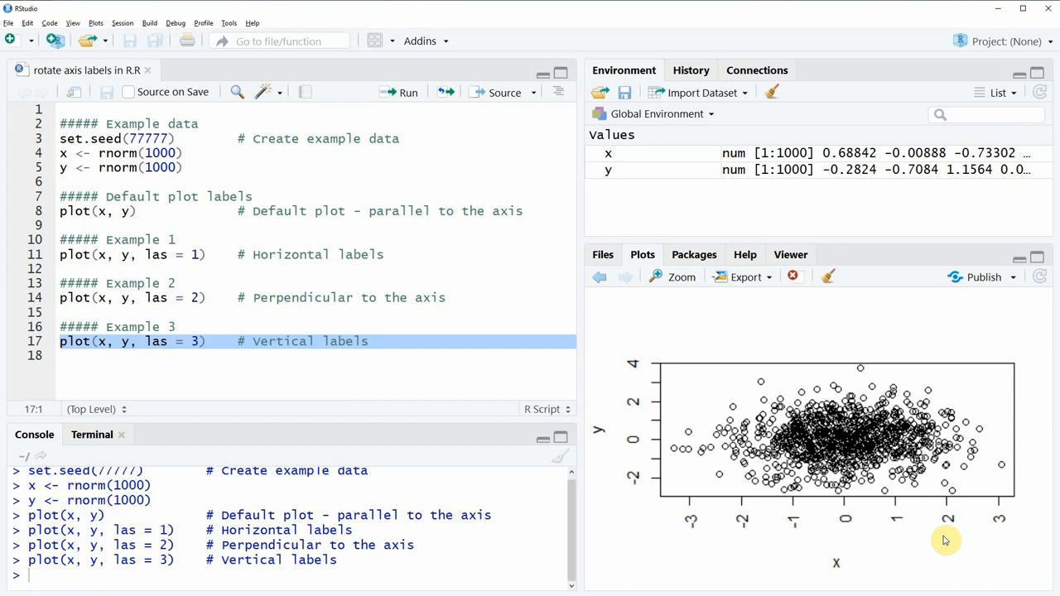
pyautogui.click(60, 341)
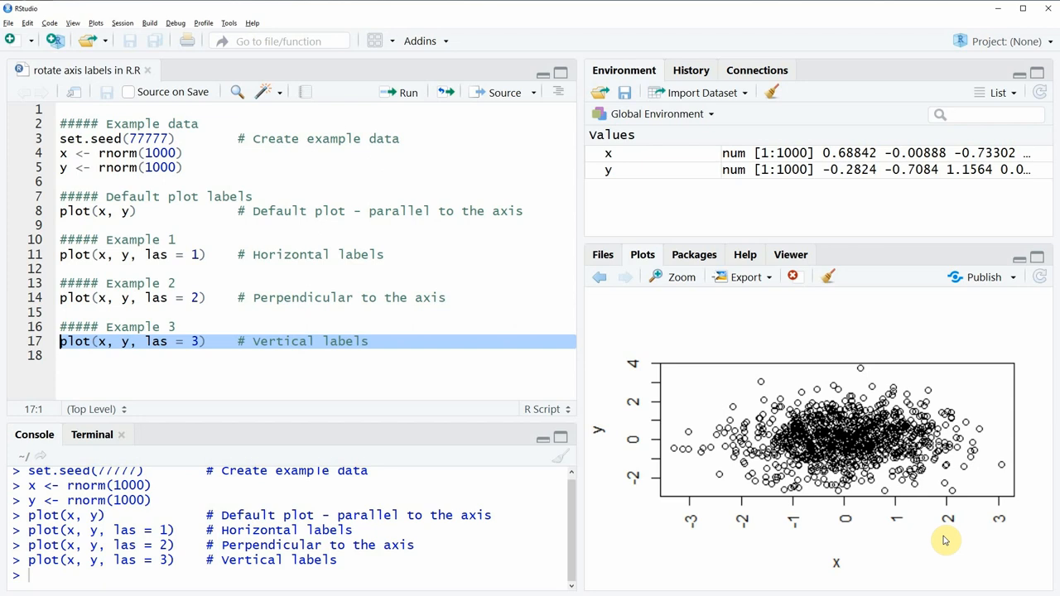